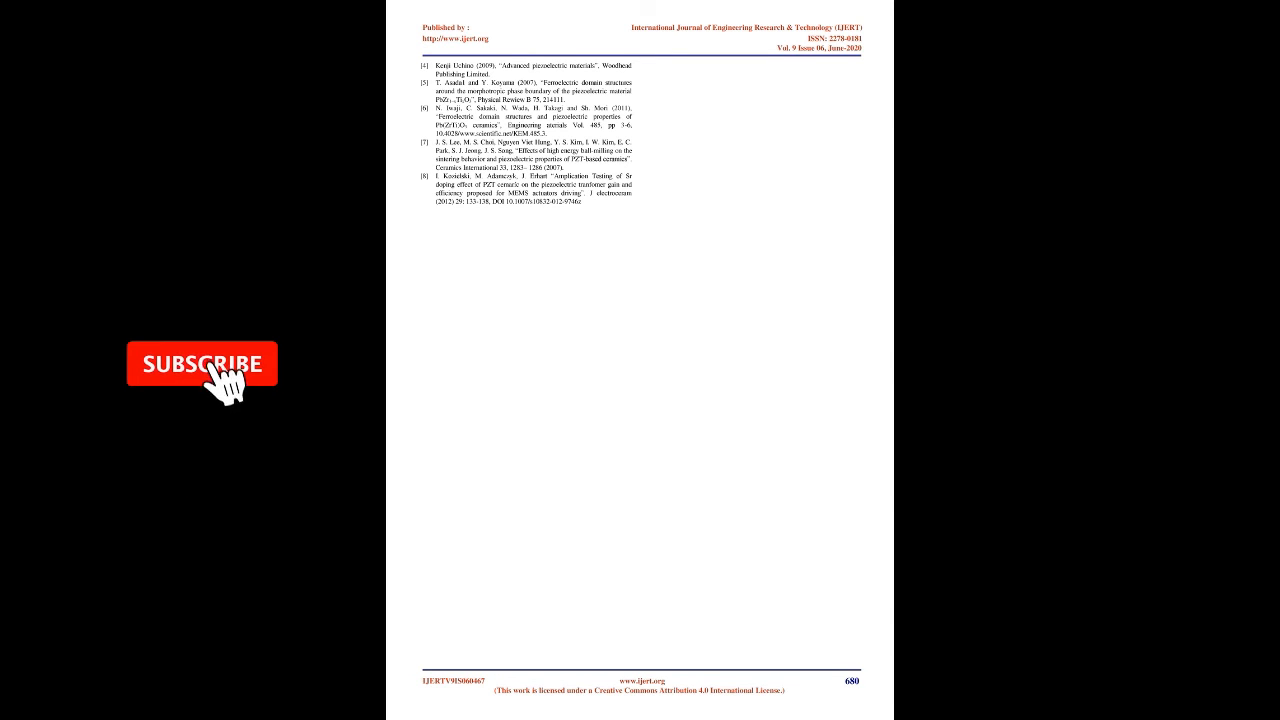
pyautogui.click(200, 364)
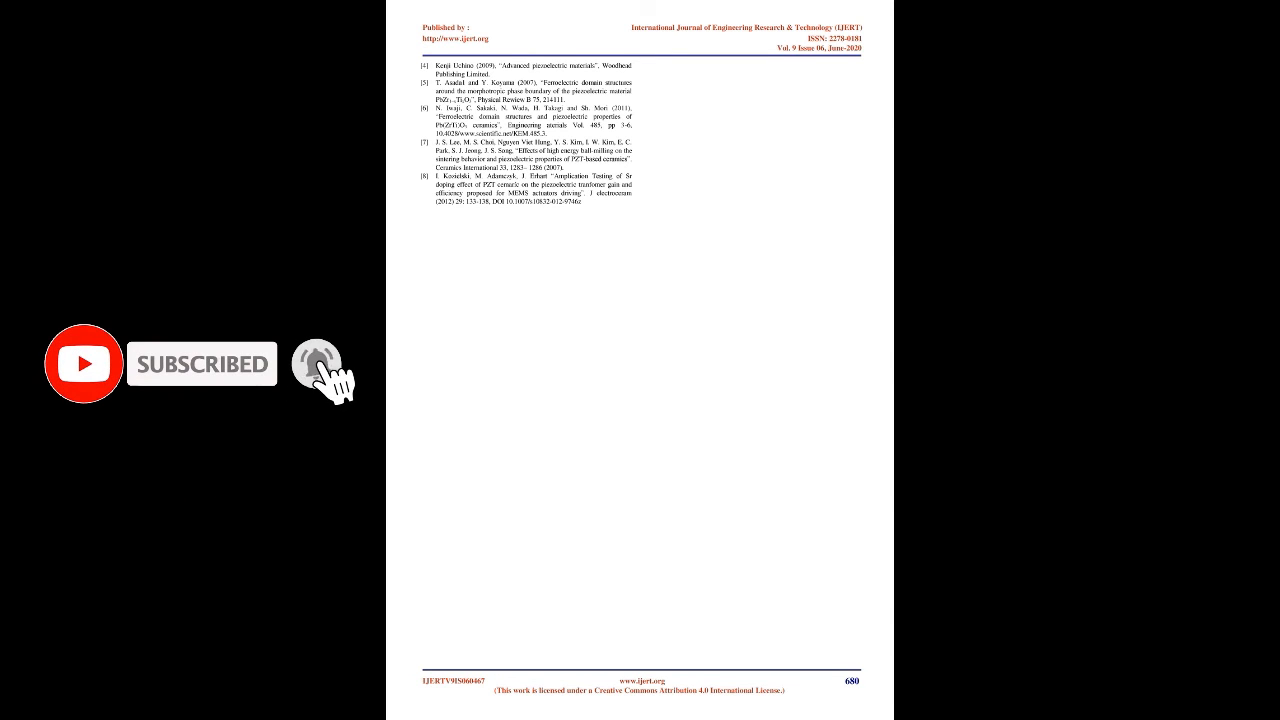